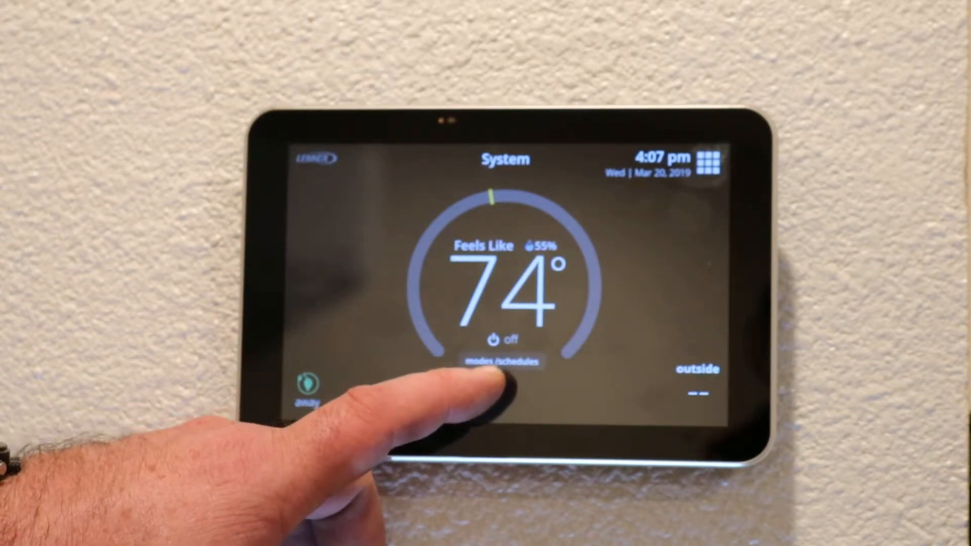
Reach the select mode dial from the home screen and head toward the schedule options
left_click(503, 362)
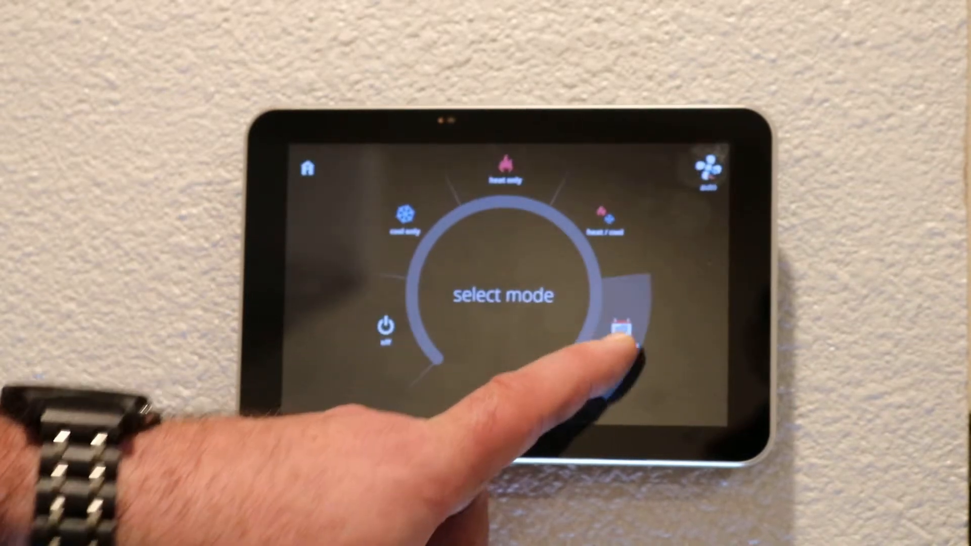
left_click(619, 335)
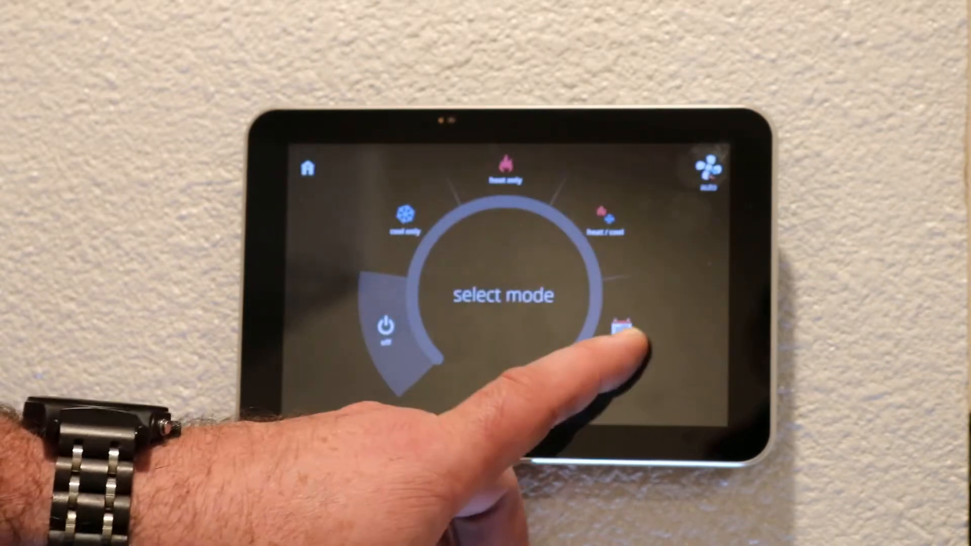
Enter the schedule editor on the winter schedule's Monday–Friday periods
left_click(619, 334)
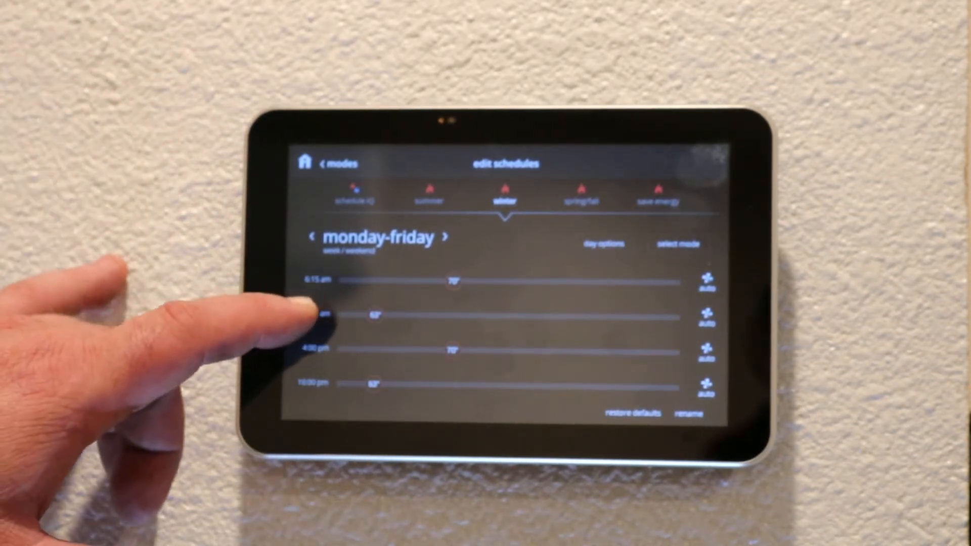
Set weekday leave to 62° at 8:00 am and return to 70° at 4:00 pm
left_click(318, 280)
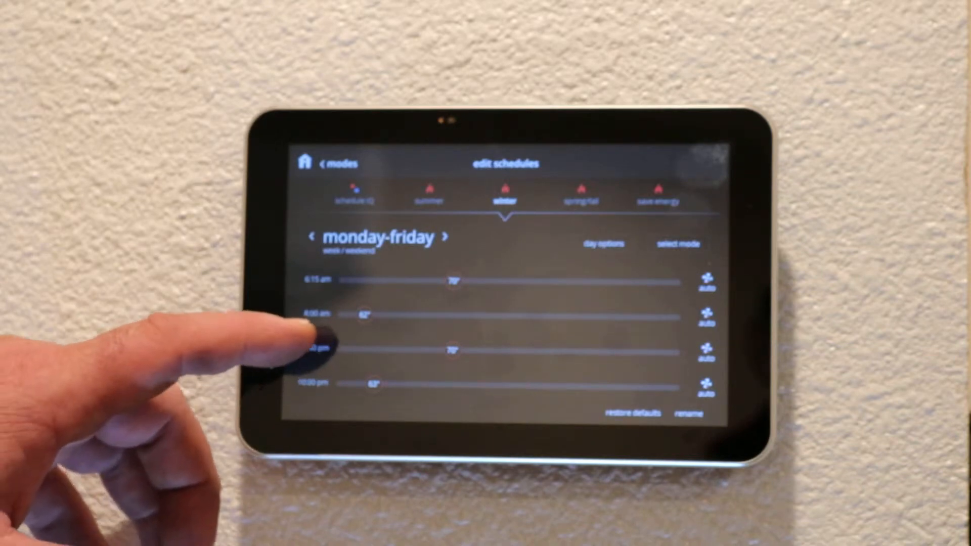
left_click(316, 350)
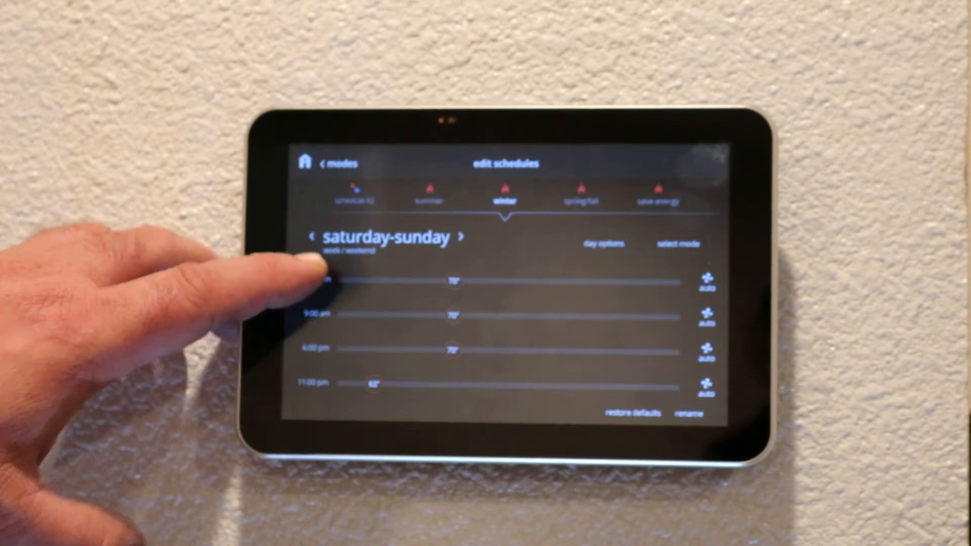
Set the weekend wake period to 70° for the day, with 62° starting at 11:00 pm
left_click(325, 280)
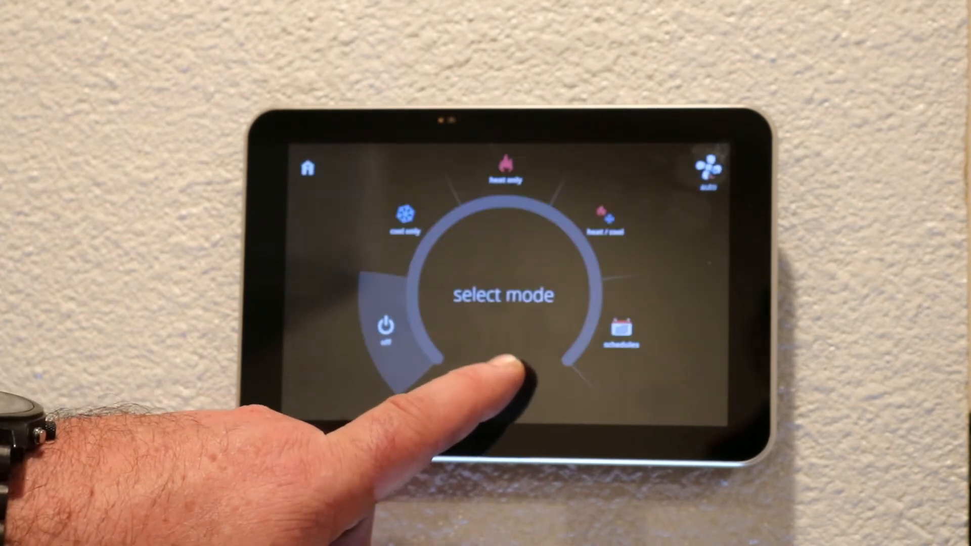
Bring up the schedules list (schedule IQ, summer, winter, spring/fall, save energy) to pick winter
left_click(620, 327)
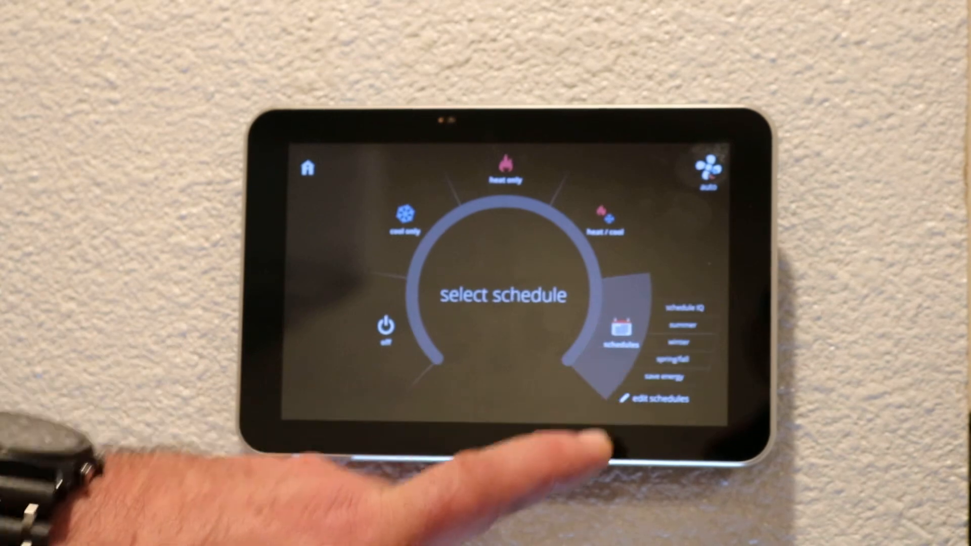